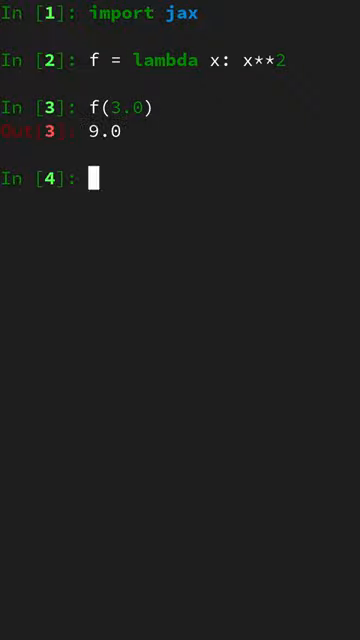
pyautogui.write('jax.grad(f)')
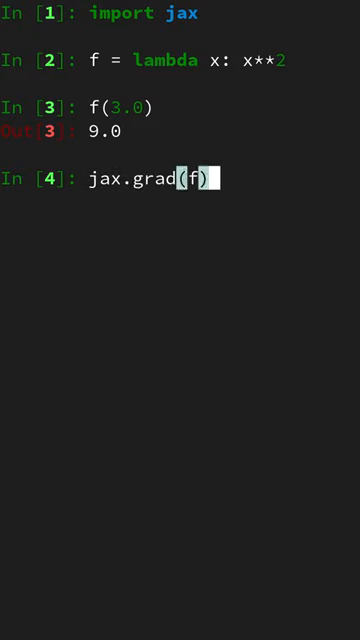